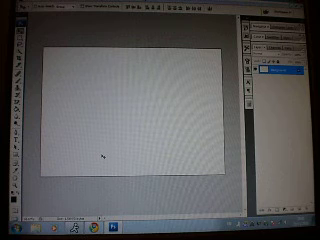
Reach the Render submenu of the filters to add a lens flare
click(20, 8)
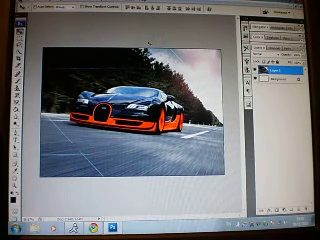
click(56, 8)
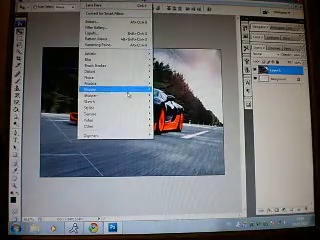